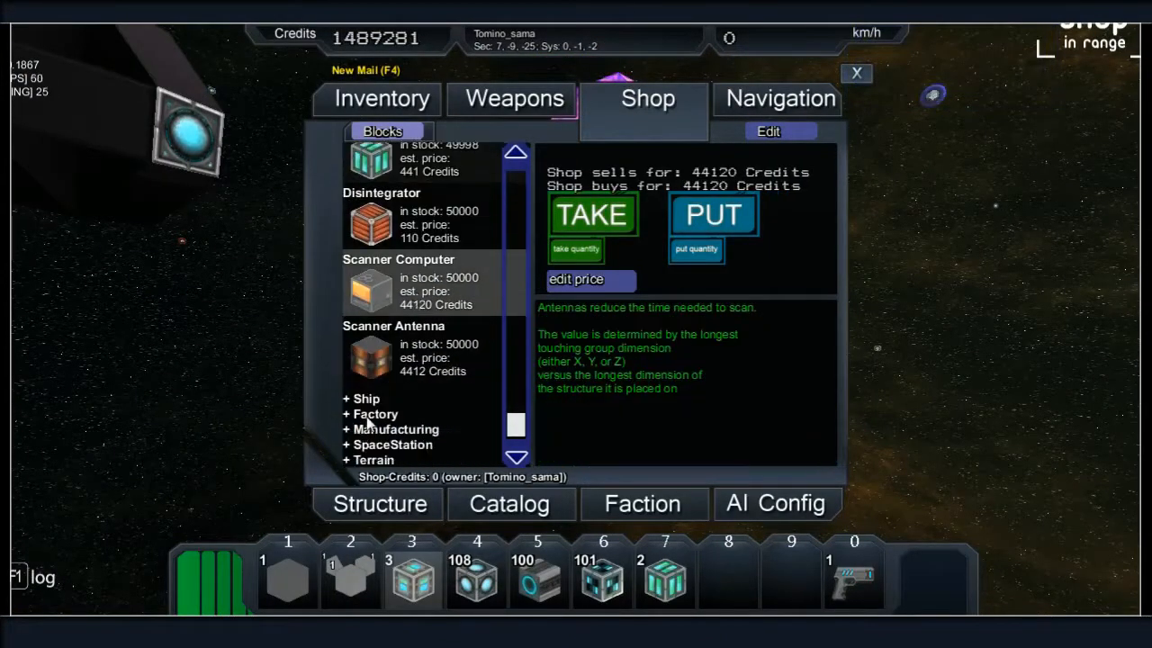
Confirm the bought modules, including the Docking Module, are in inventory, then close the menu
click(380, 99)
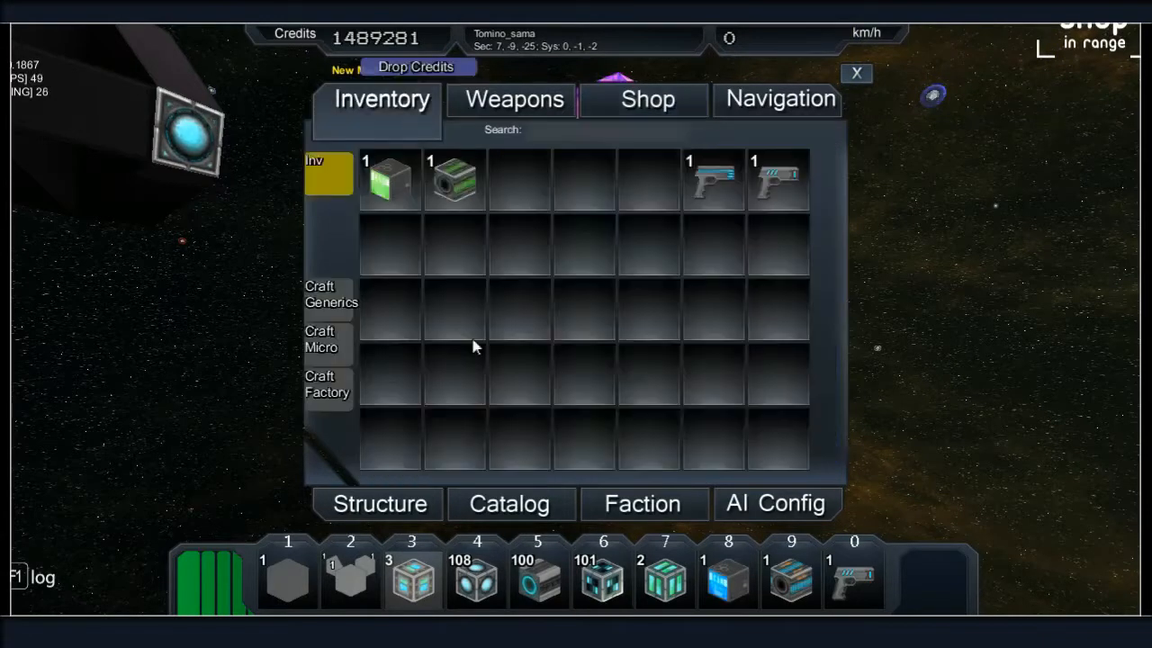
click(646, 99)
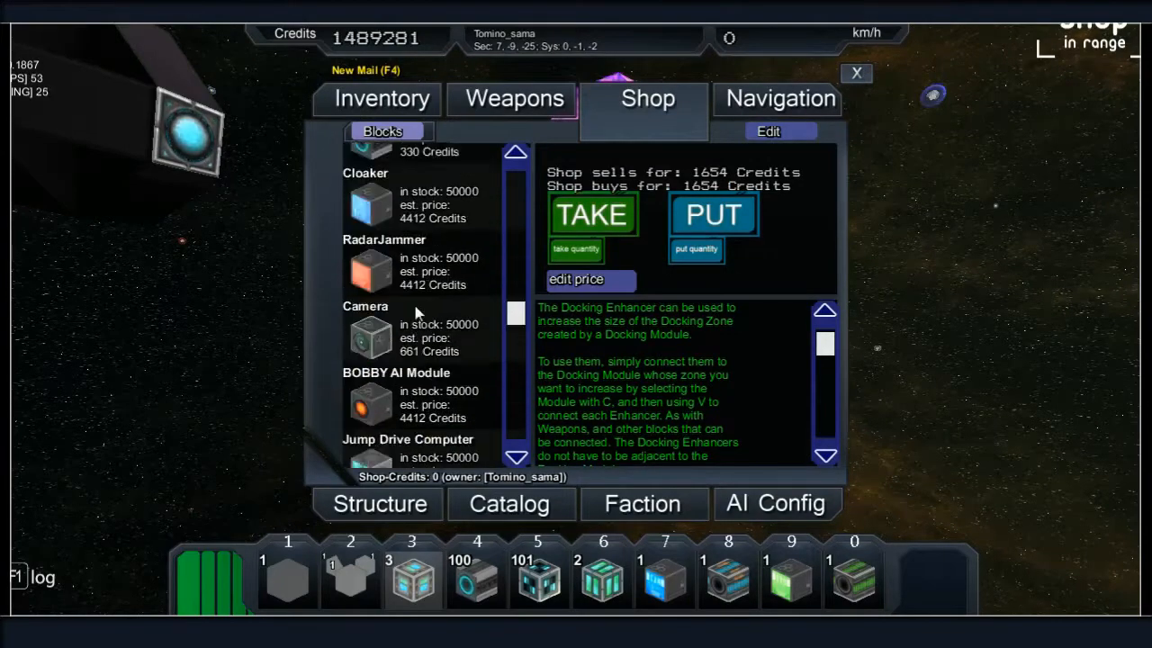
click(381, 99)
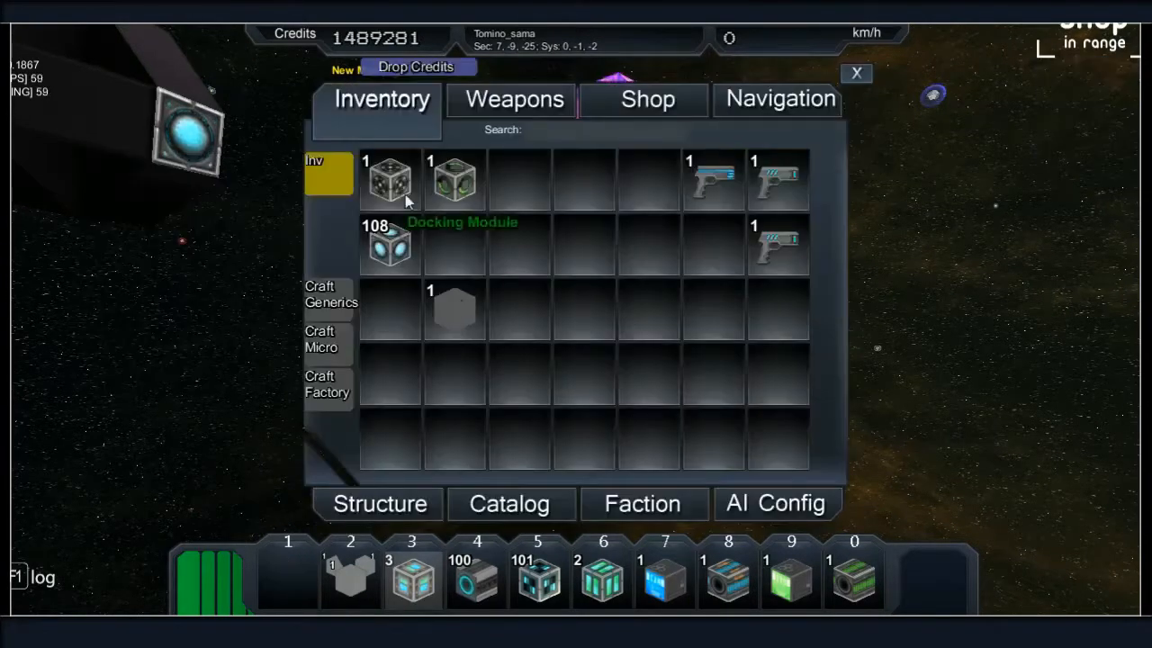
click(855, 73)
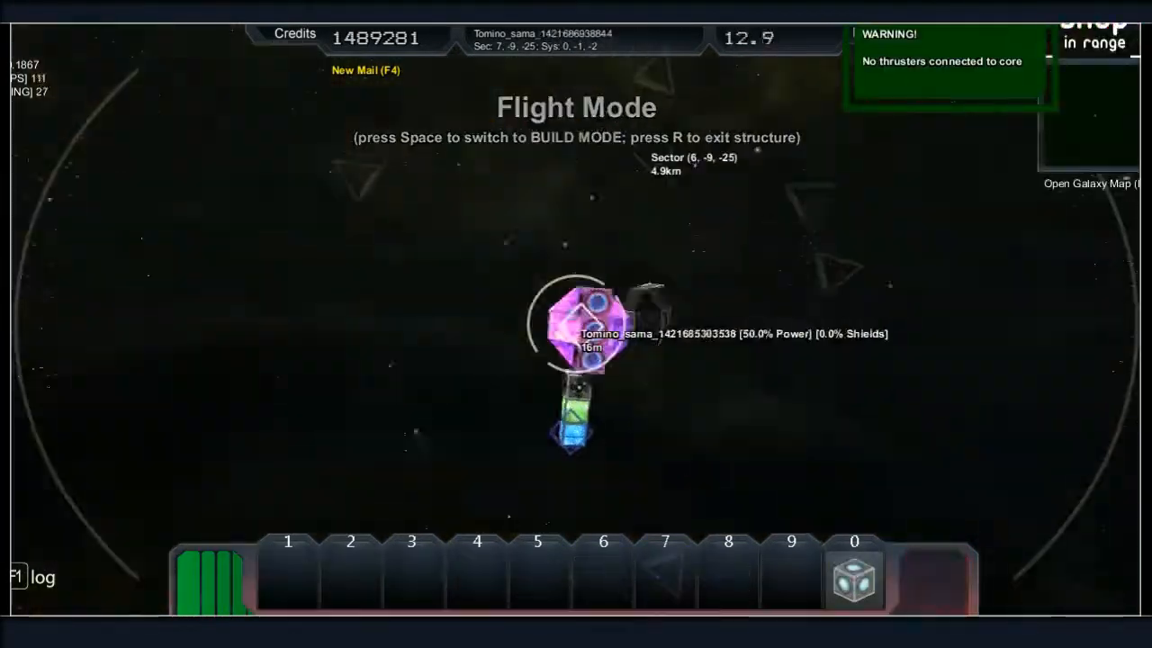
key(space)
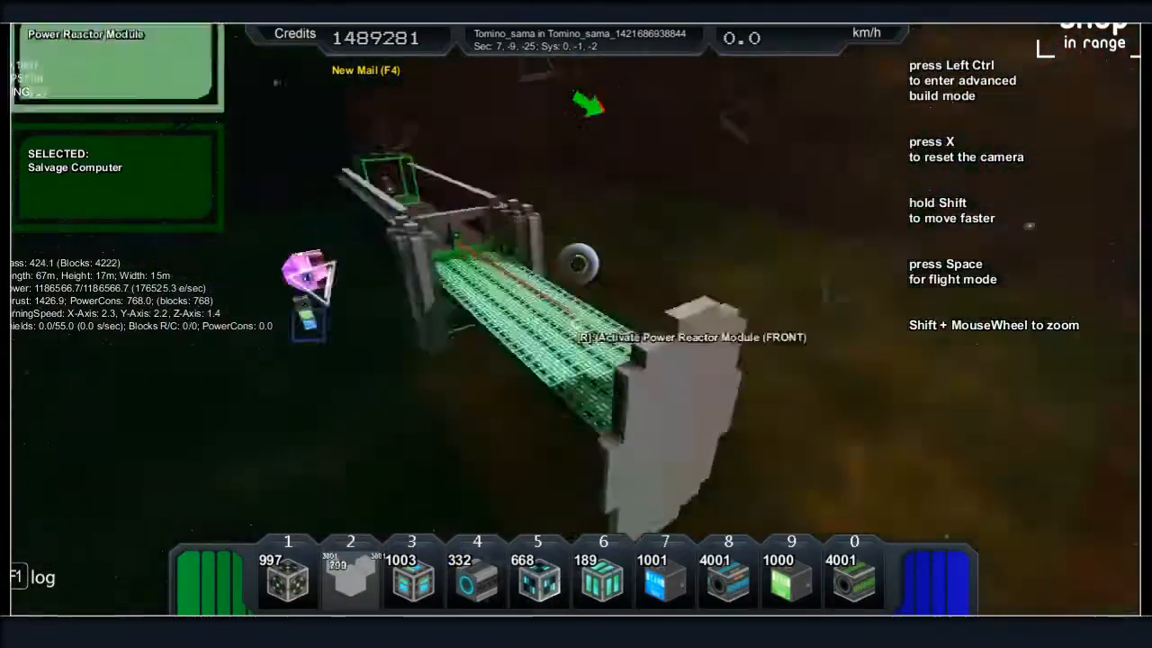
Wrap the salvager's sides in grey hull, growing it to about 8,580 blocks
key(ctrl)
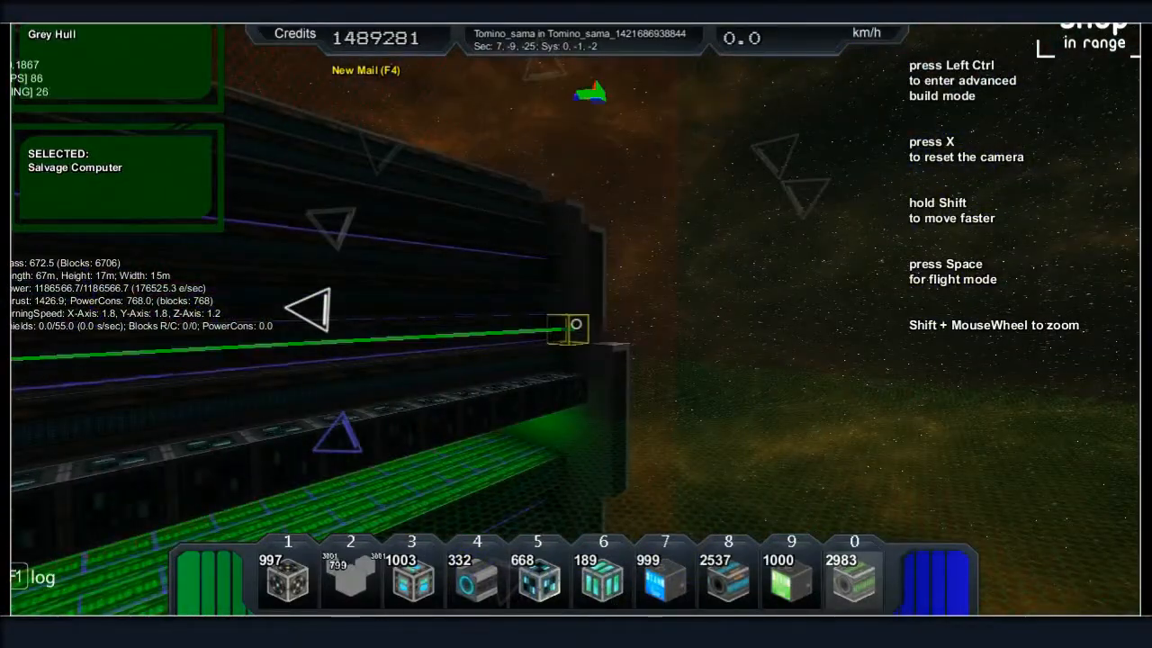
key(ctrl)
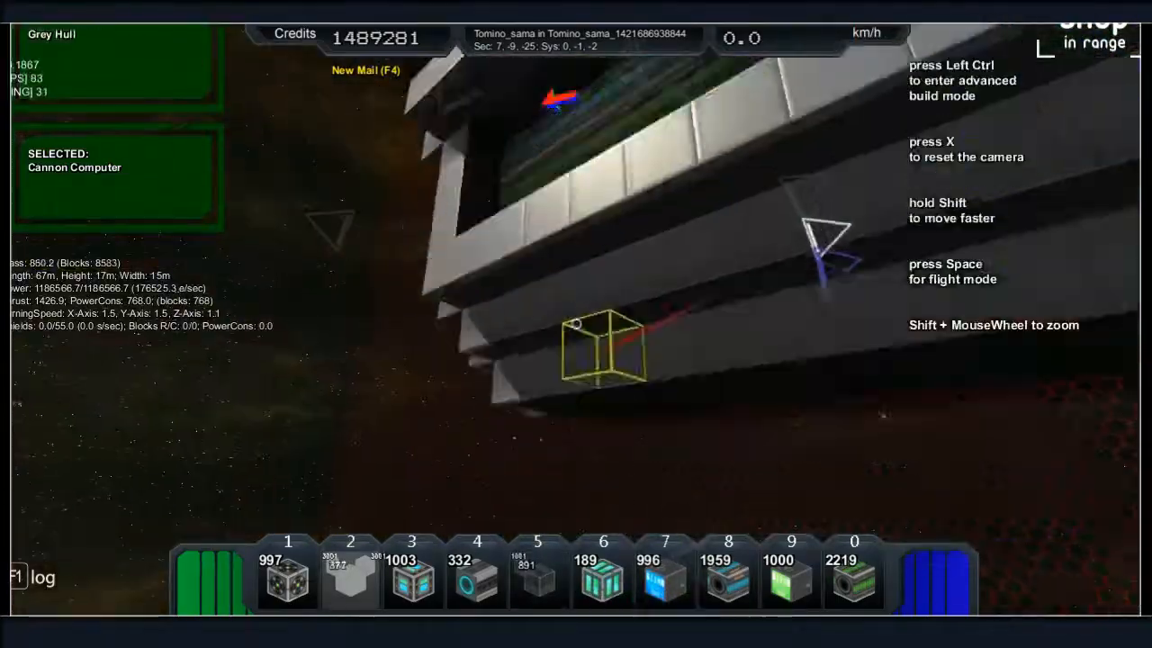
Keep layering grey hull plating onto the salvager's exterior
key(ctrl)
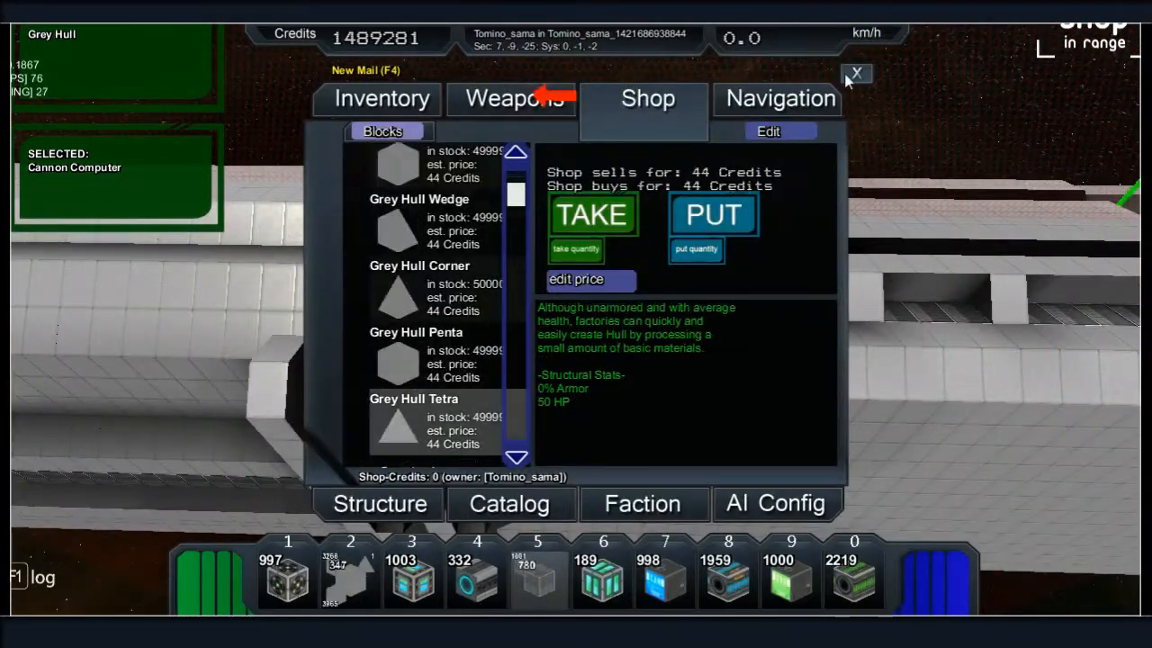
Close the shop and cap the salvager with wedge grey hull, reaching about 10,980 blocks
click(856, 72)
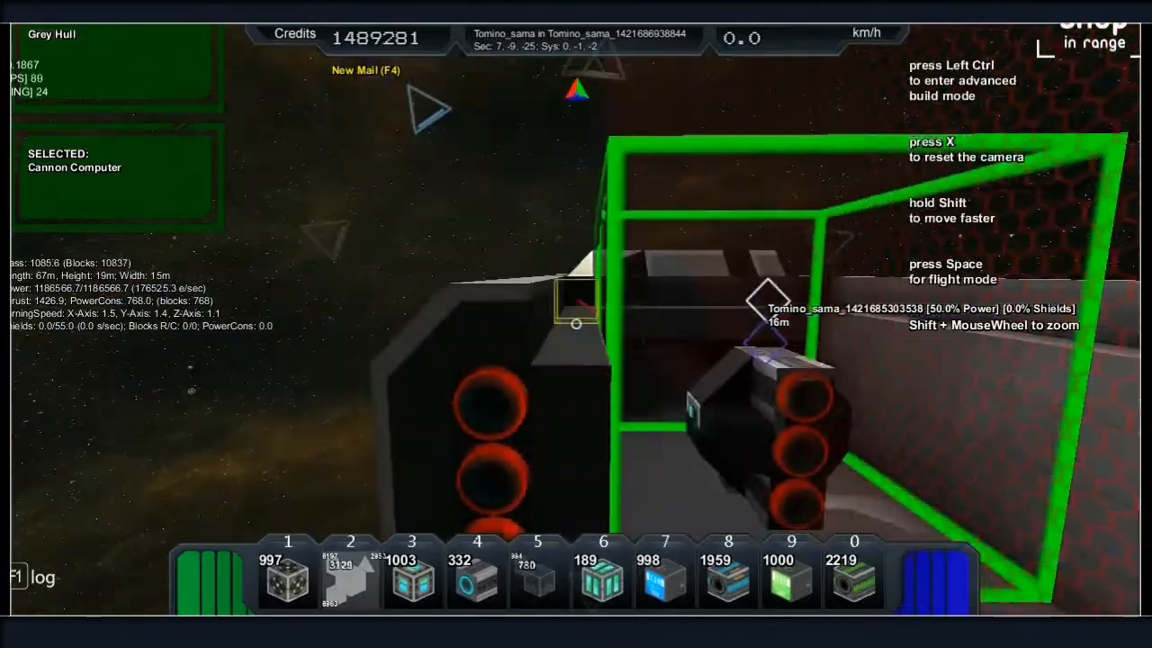
key(Ctrl)
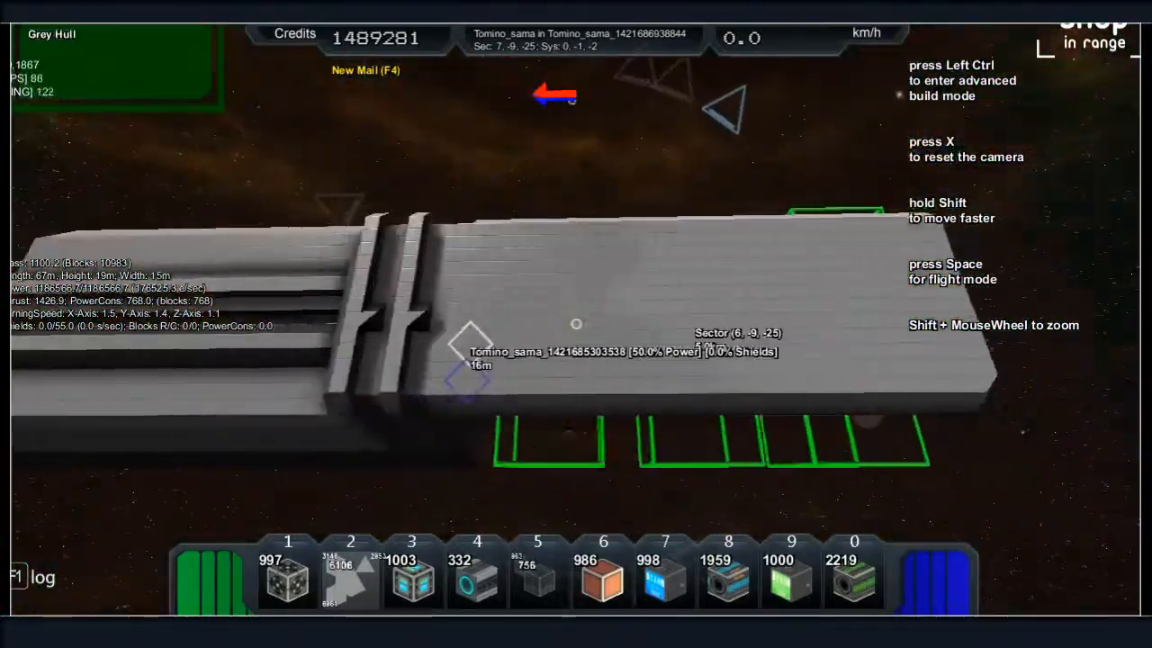
Bring up the ship catalog to create the 'craftysalvager' blueprint entry
key(space)
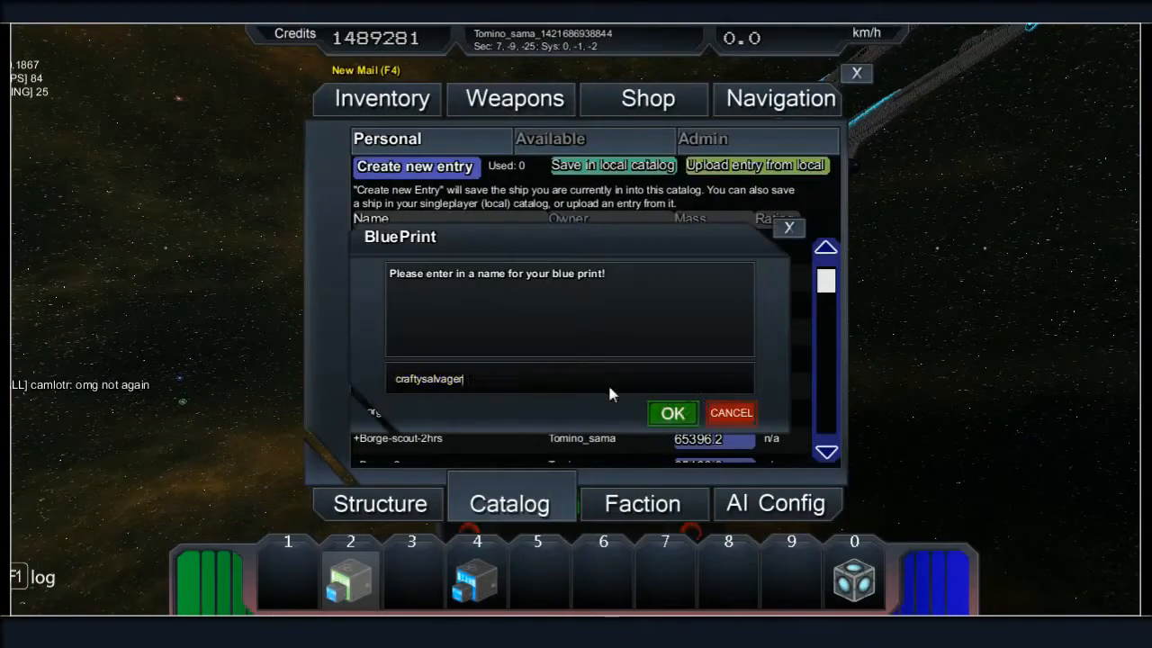
Confirm the 'craftysalvager' blueprint name and dismiss its required block count list
click(673, 412)
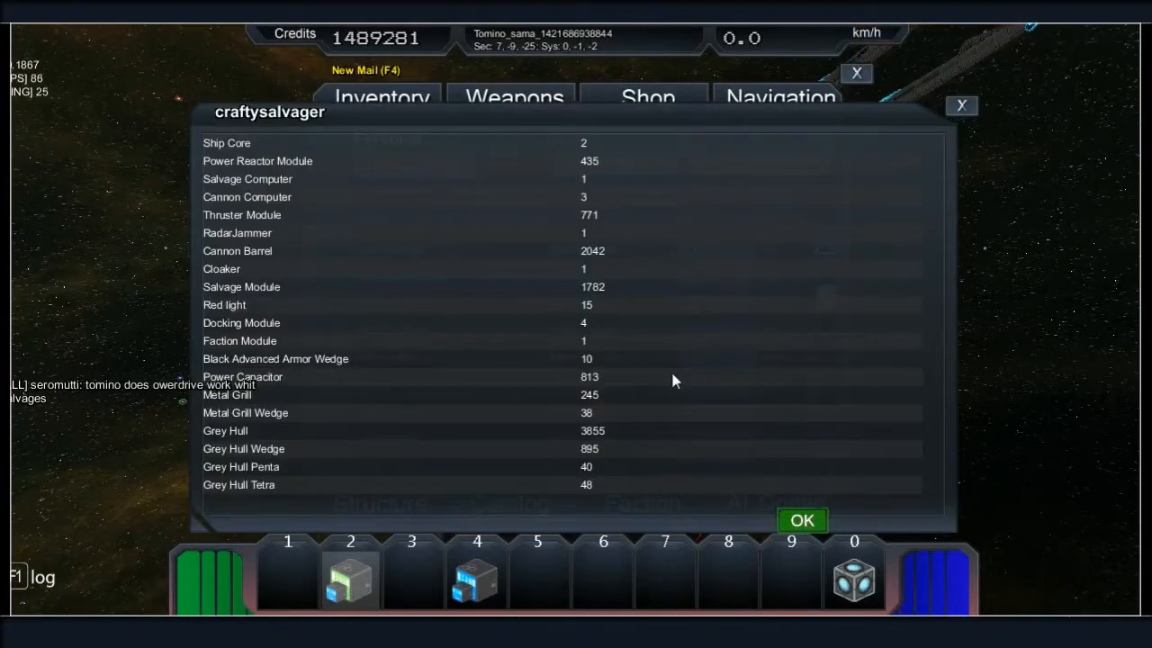
click(801, 520)
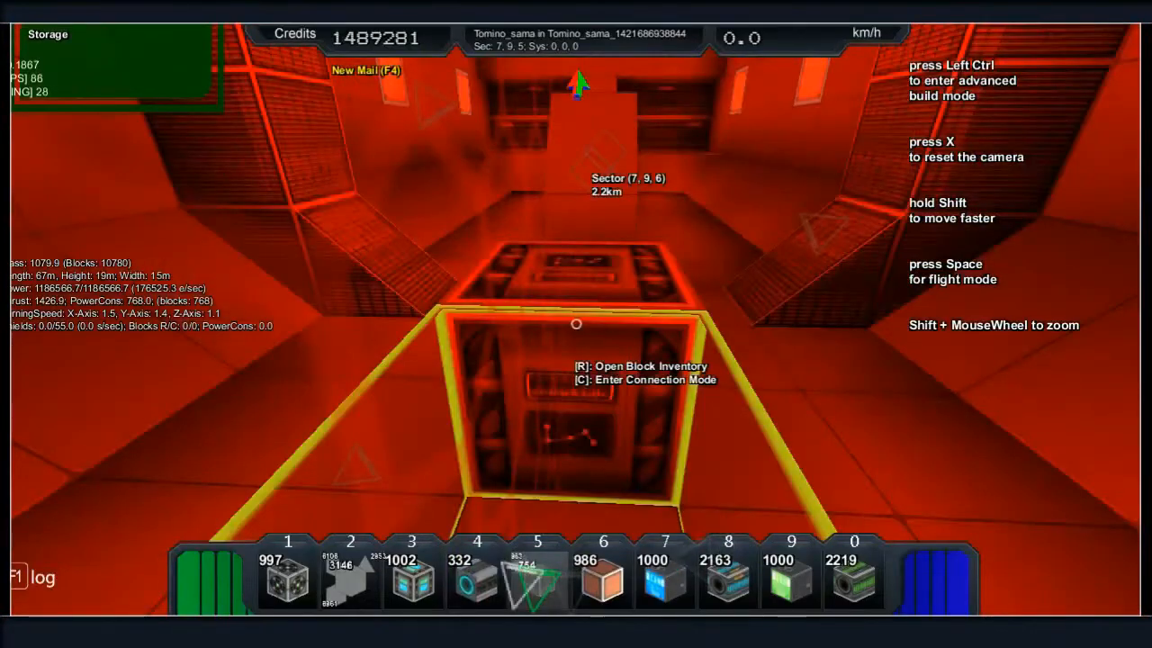
Inspect the storage block's ore inventory, then close it and the settings menu
key(r)
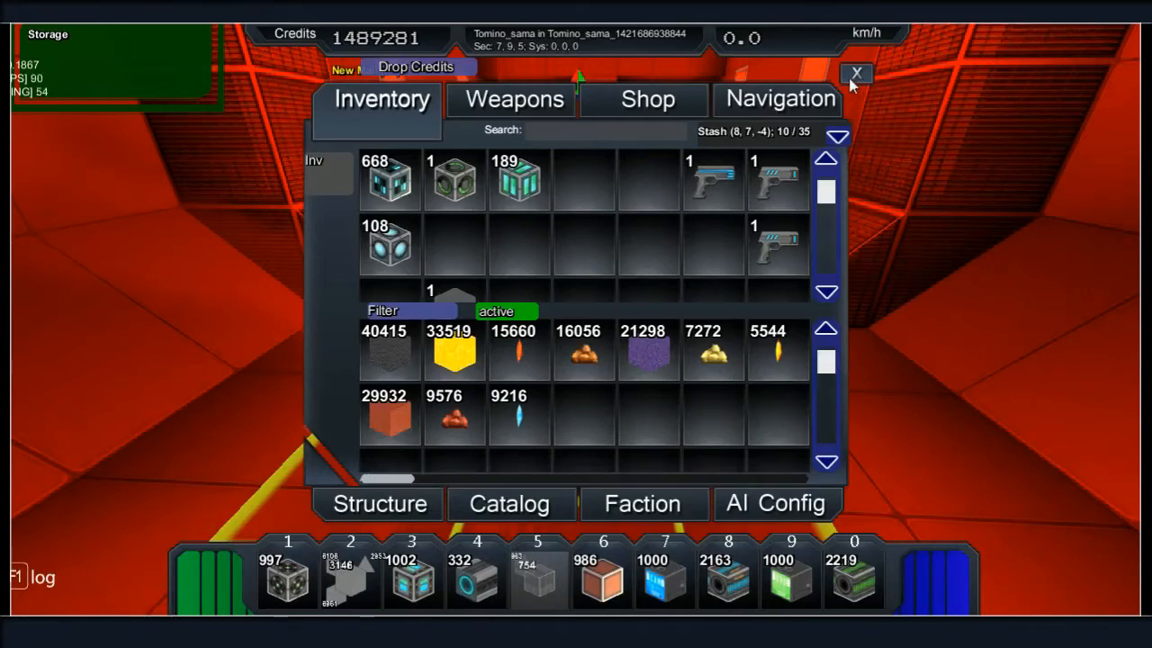
click(856, 72)
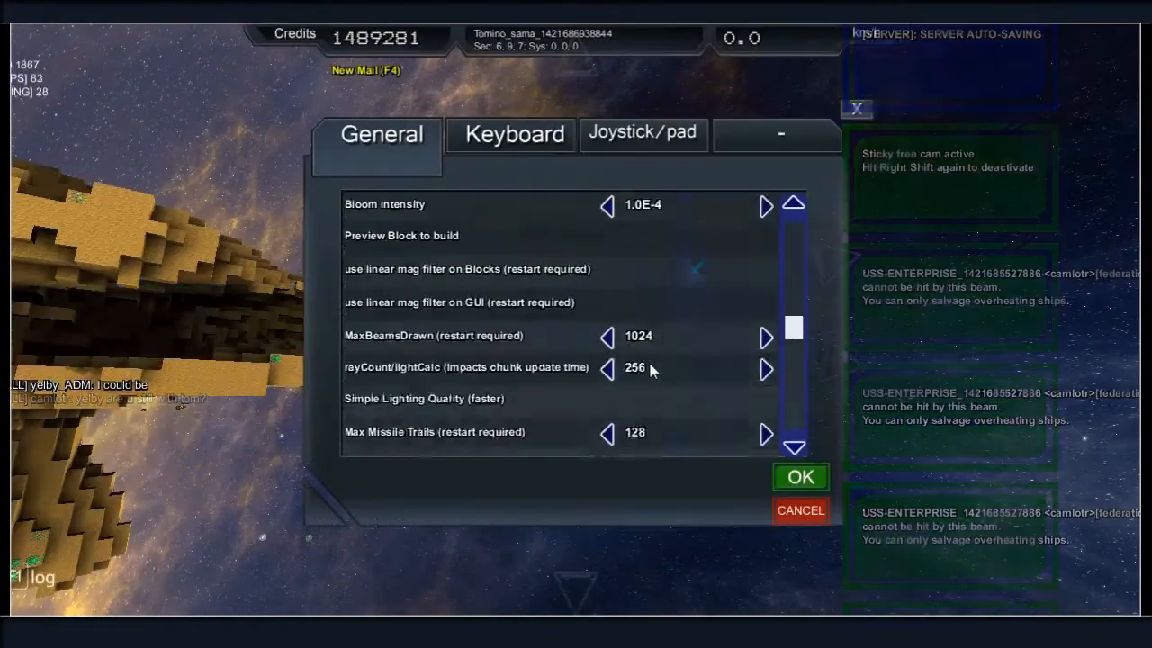
click(798, 476)
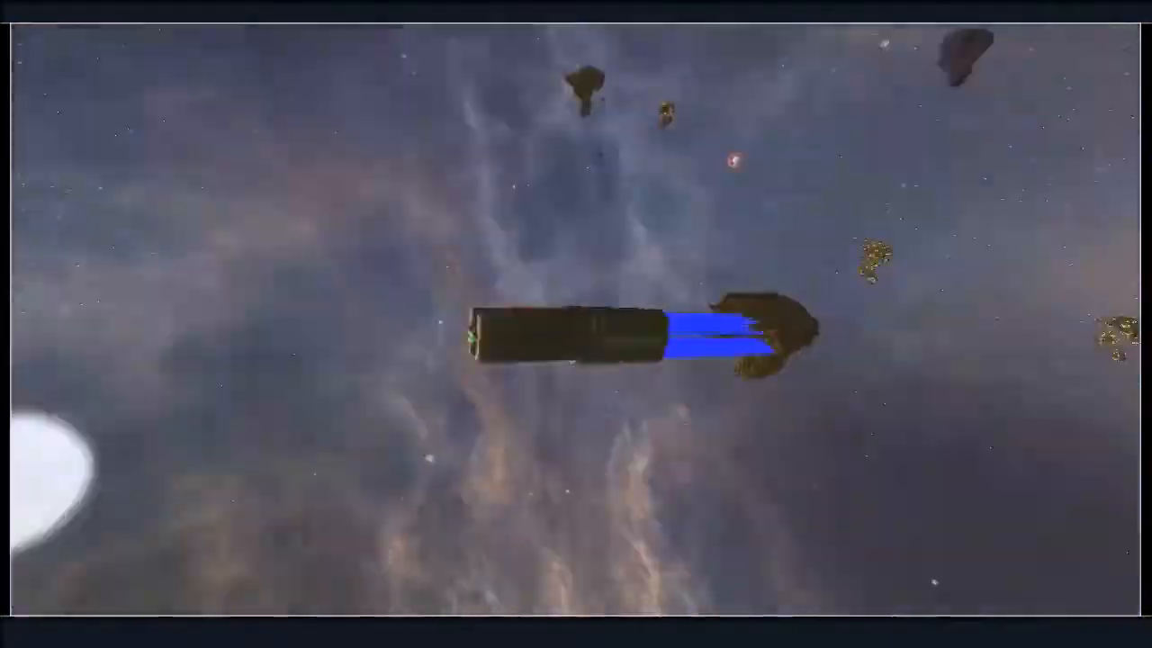